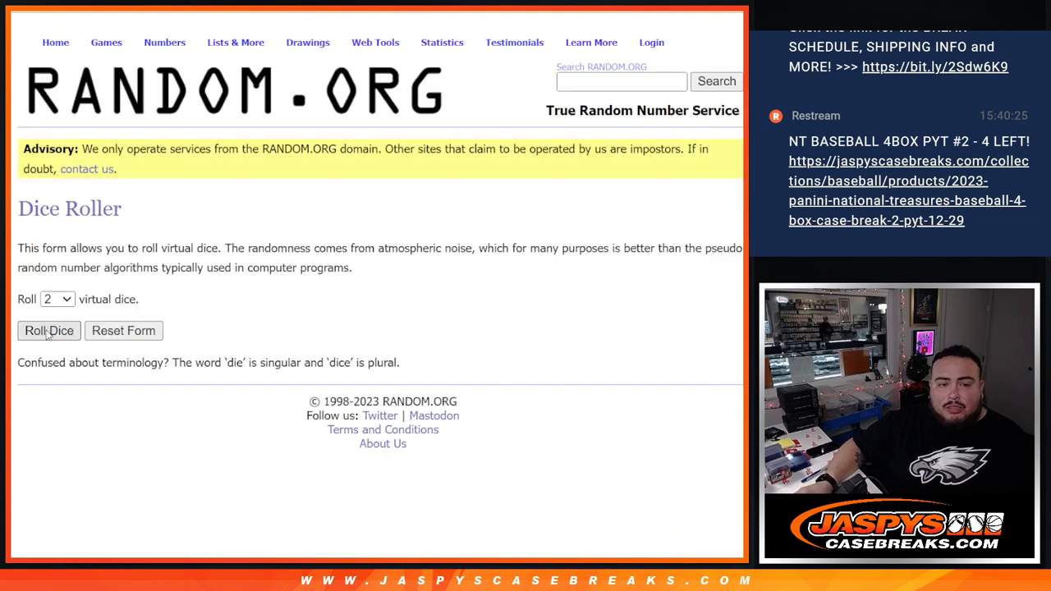
- Roll the two virtual dice and reshuffle the names list once more
left_click(49, 330)
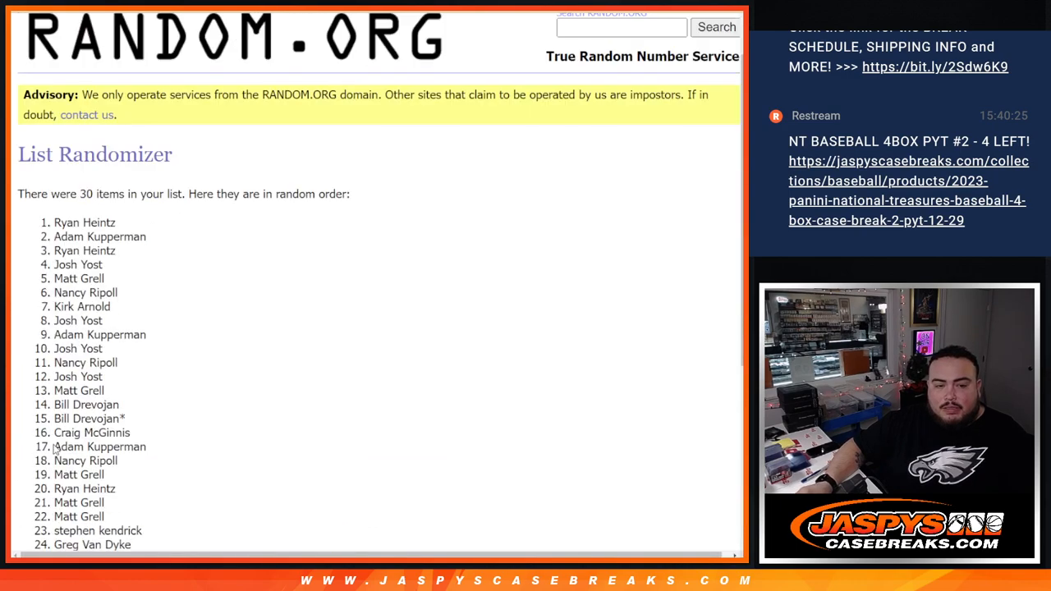
scroll("down", 3)
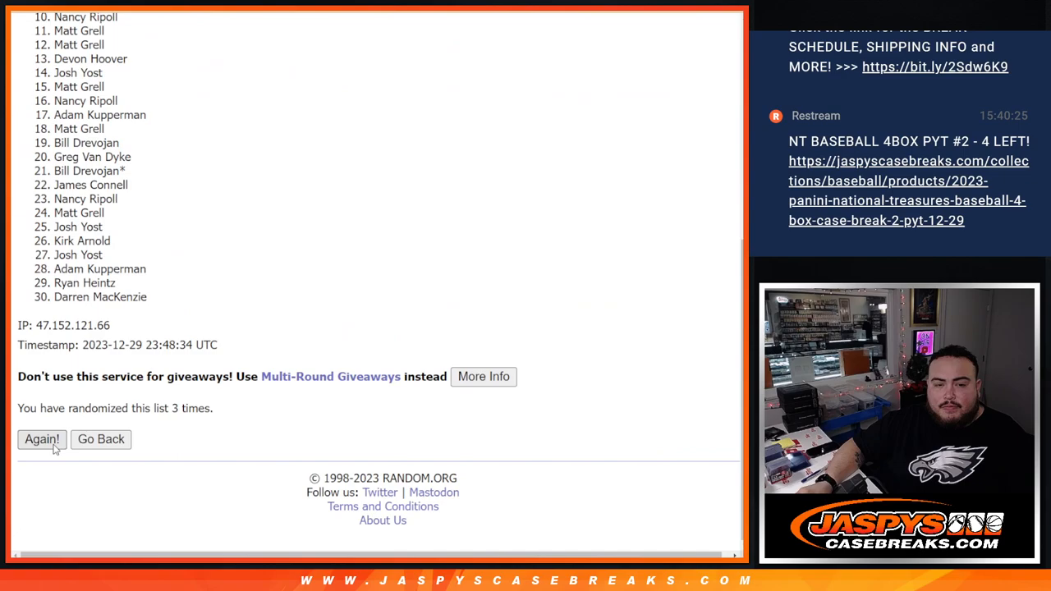
left_click(41, 439)
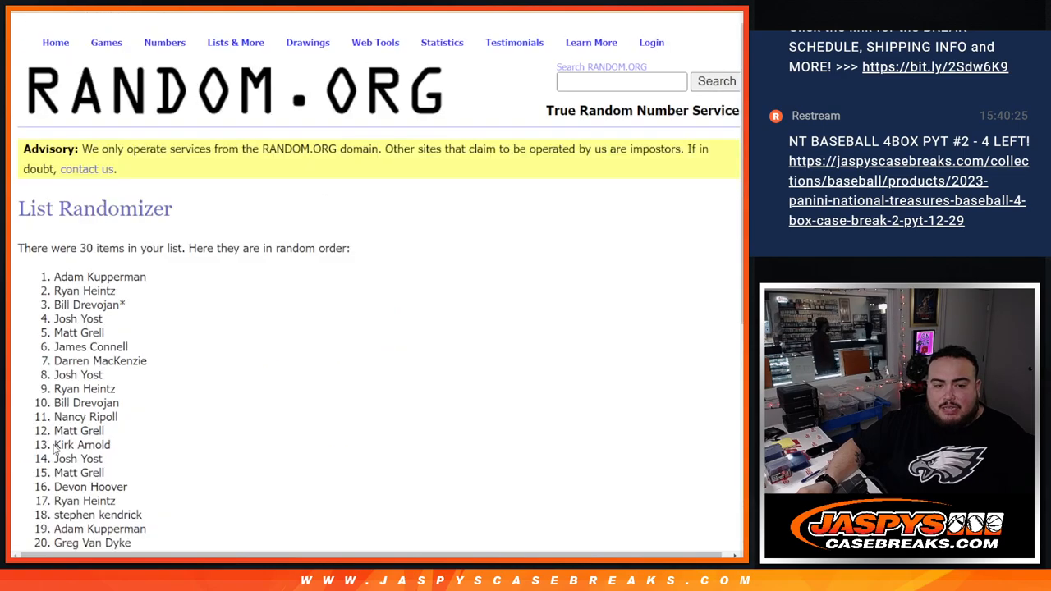
scroll("down", 3)
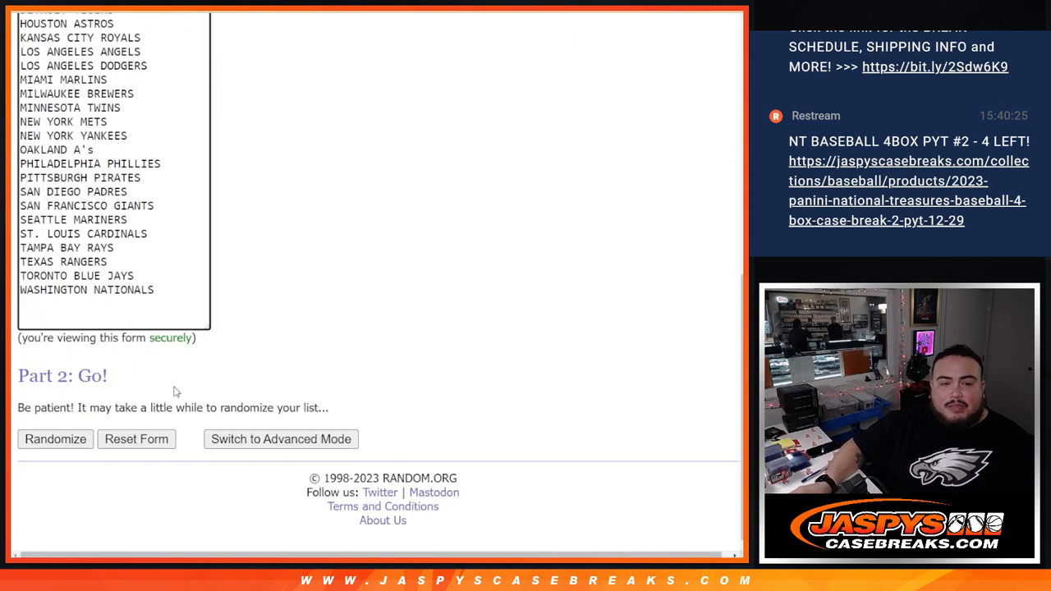
- Randomize the list of 30 MLB teams and reshuffle it several more times
left_click(55, 439)
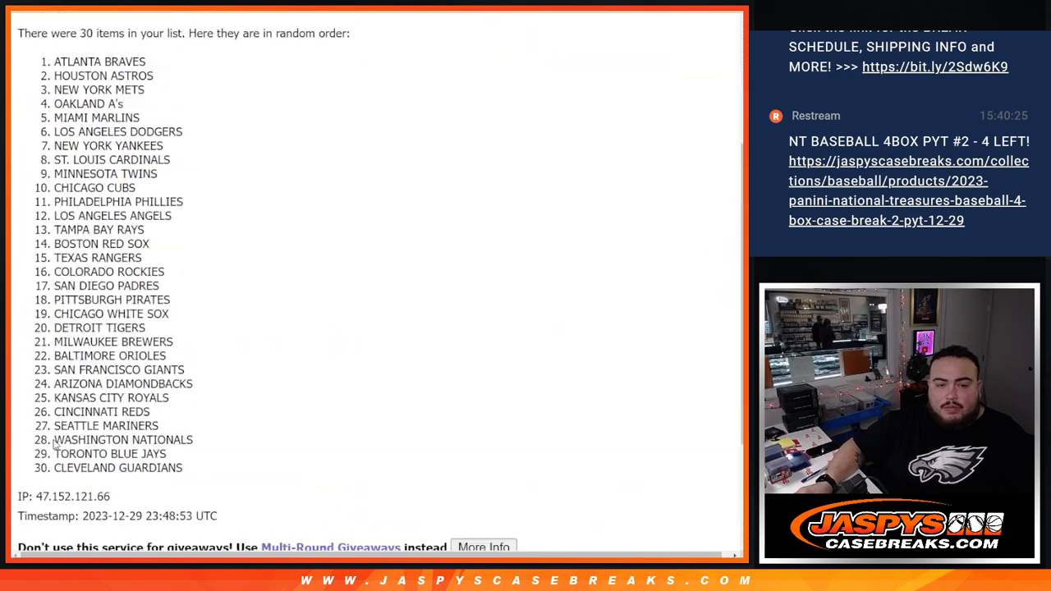
left_click(42, 537)
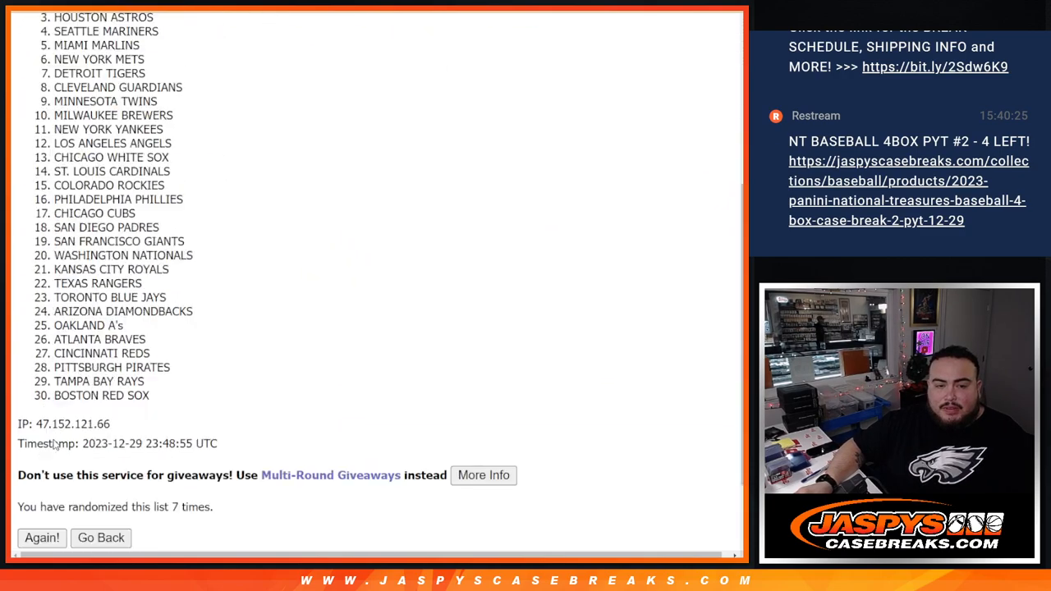
left_click(42, 537)
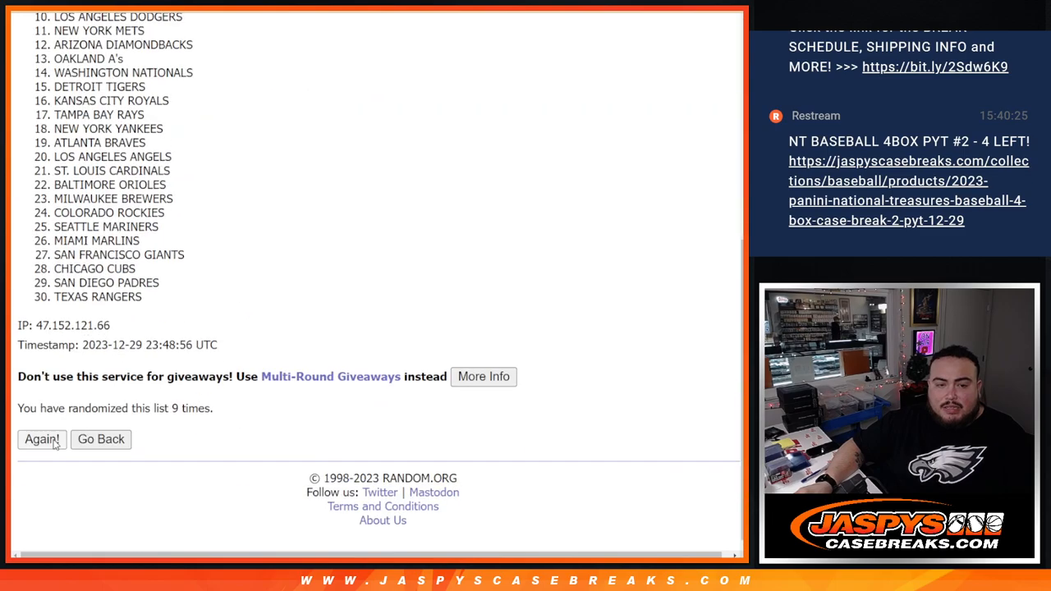
left_click(42, 439)
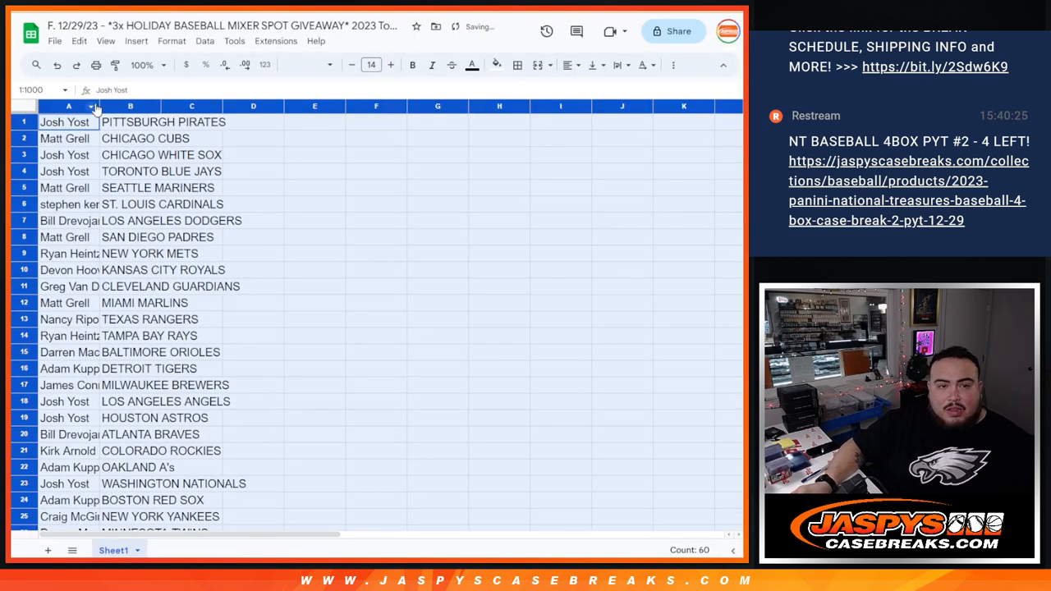
- Sort the sheet A to Z by the team column B
scroll("down", 3)
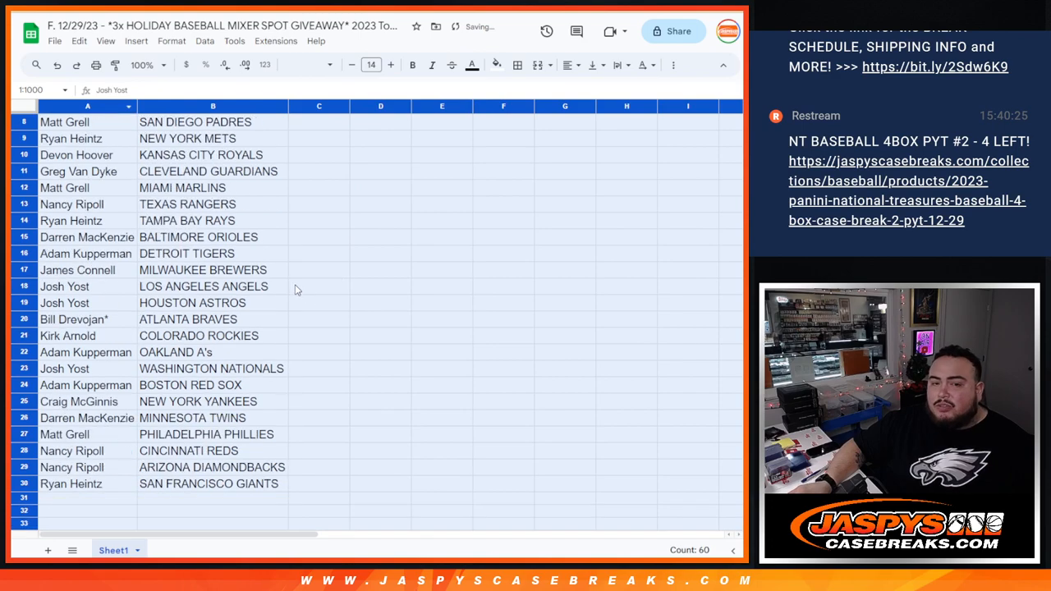
right_click(212, 105)
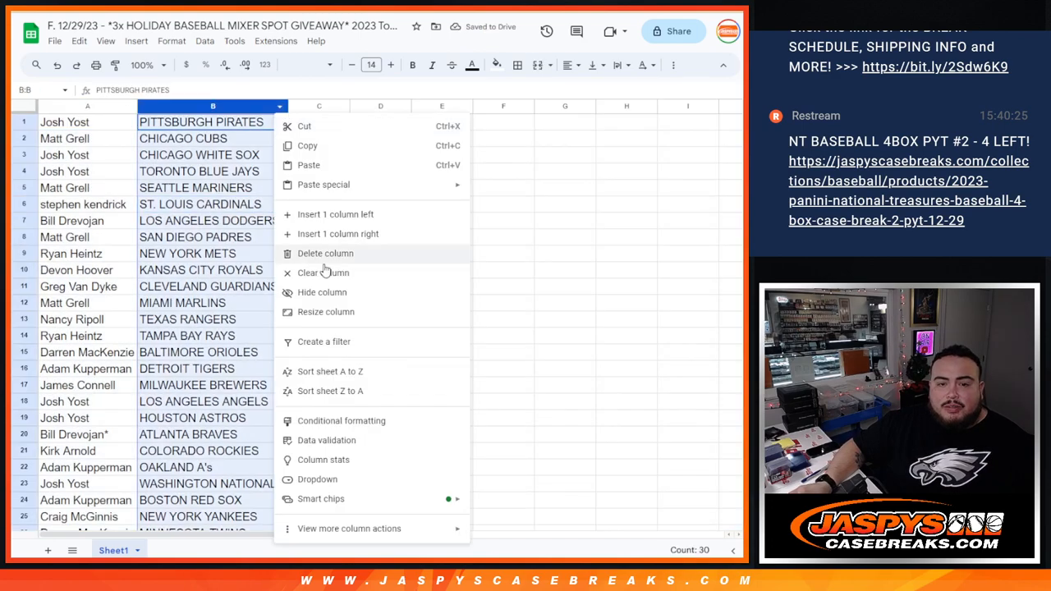
left_click(330, 371)
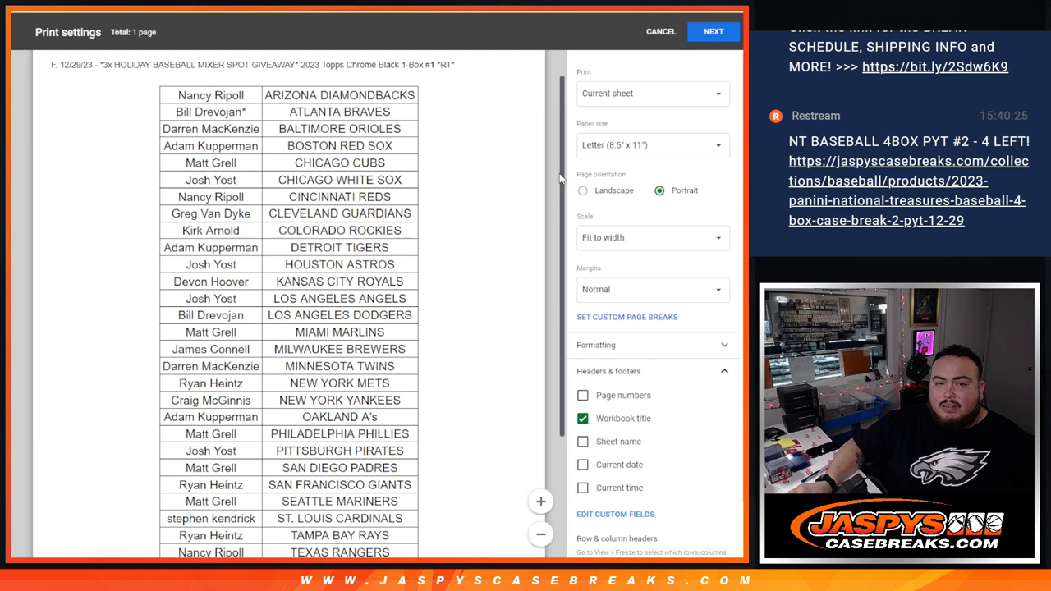
- Scroll through the one-page portrait Letter preview of the sorted name–team table
scroll("down", 3)
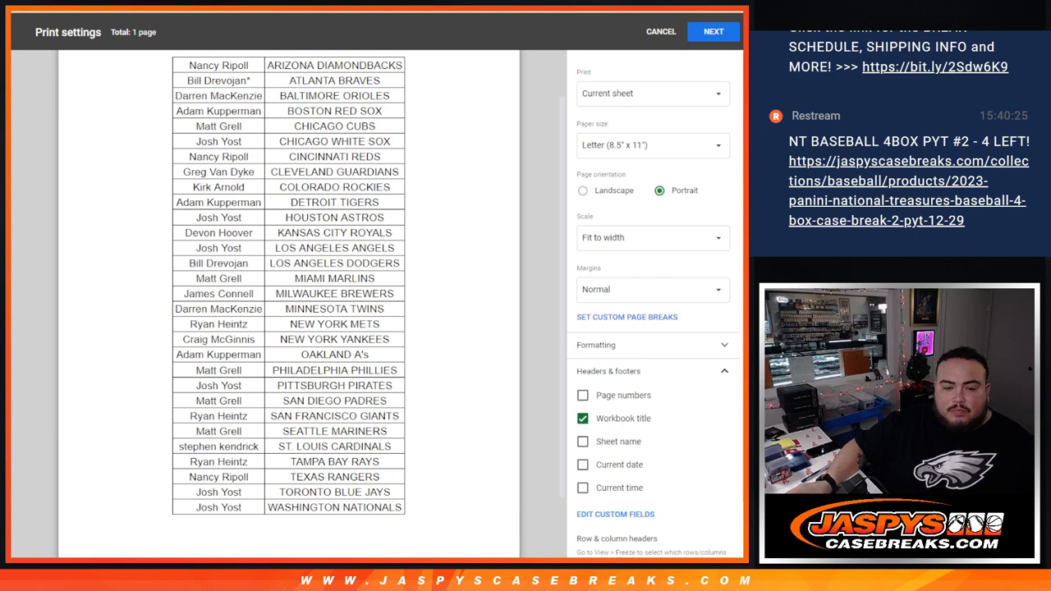
mouse_move(383, 492)
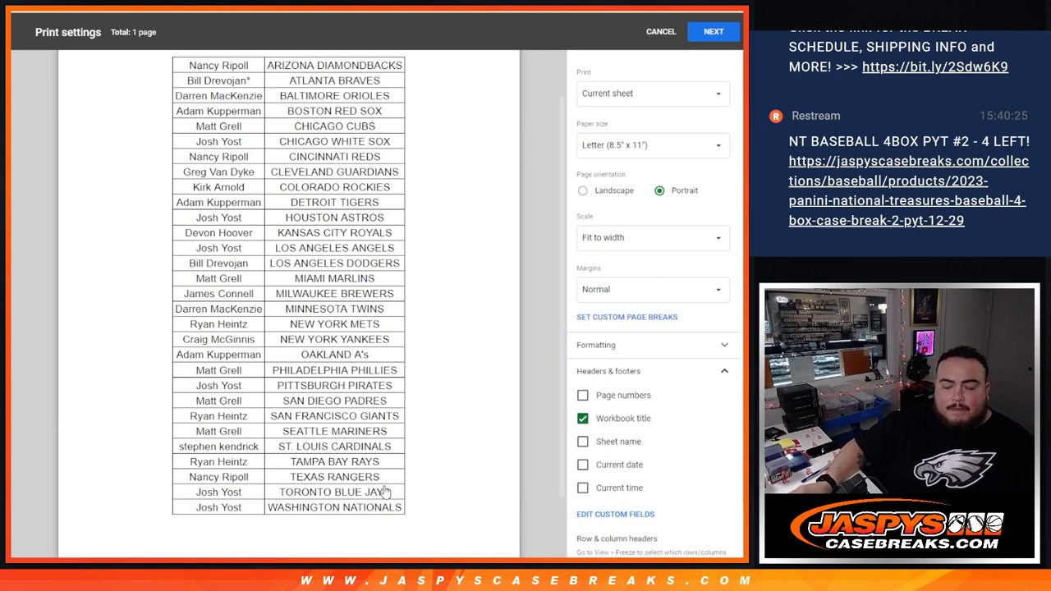
mouse_move(532, 528)
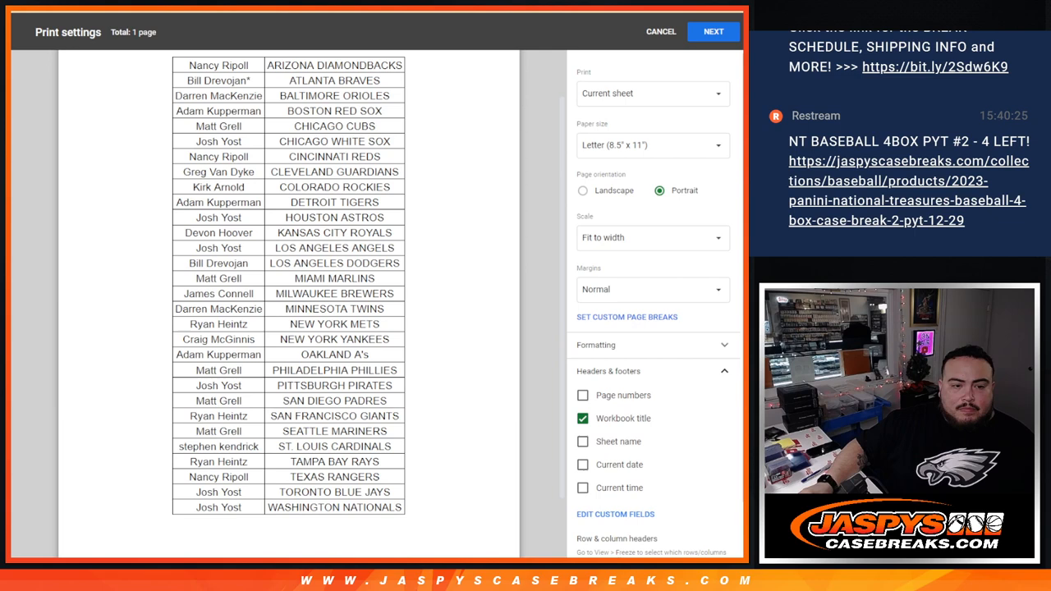
mouse_move(532, 507)
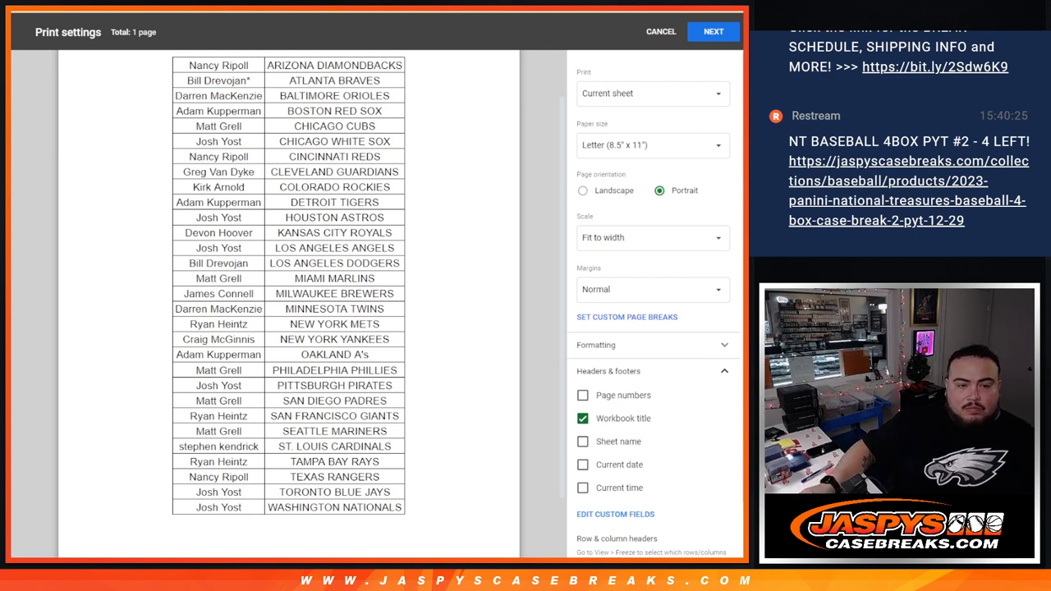
mouse_move(427, 468)
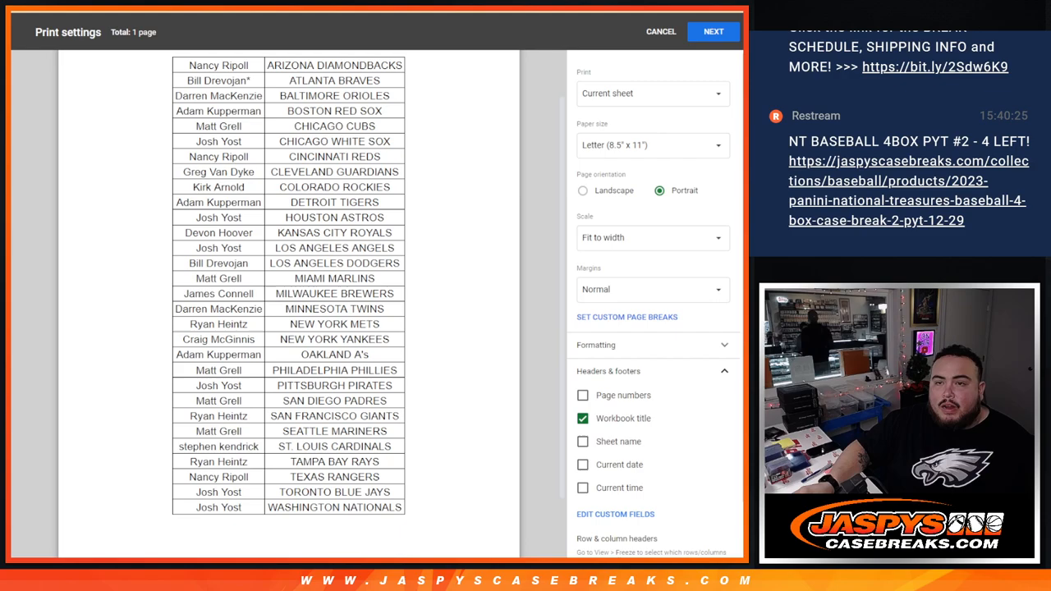
- Send the sorted name–team sheet to the printer through the system print dialog
left_click(659, 31)
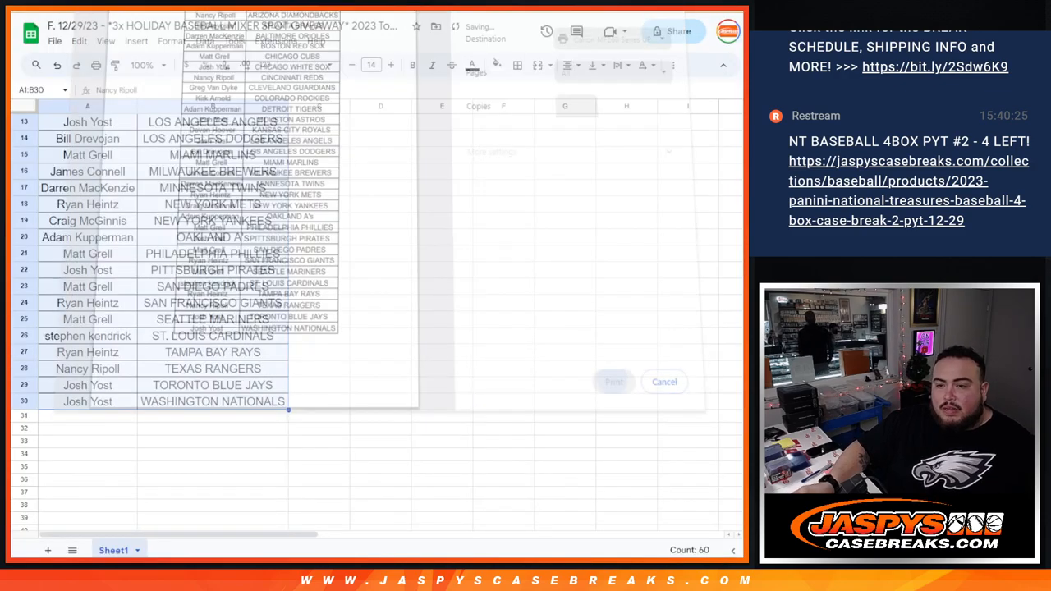
left_click(664, 381)
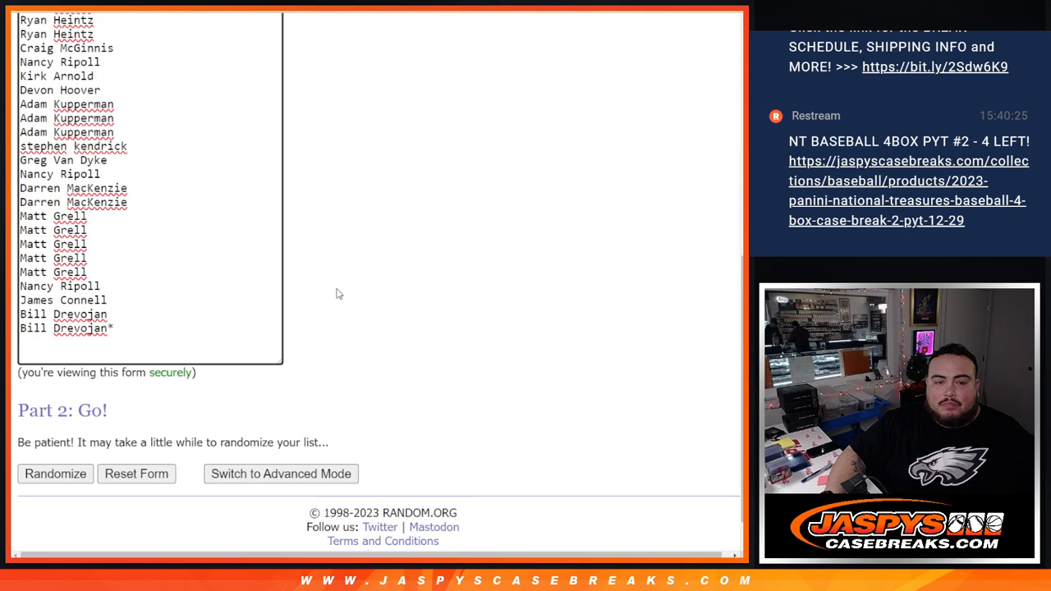
left_click(55, 474)
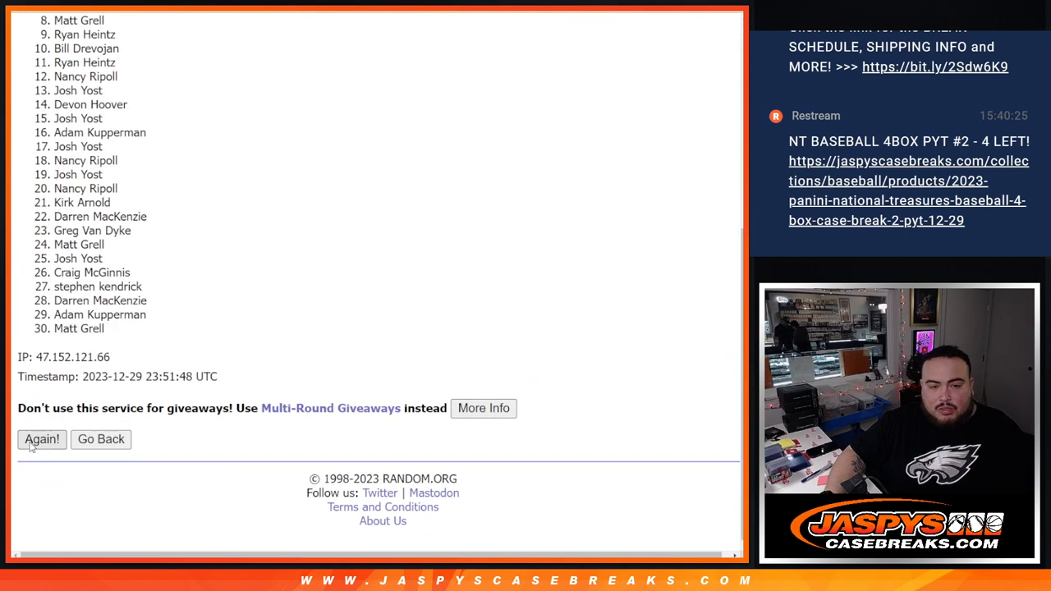
left_click(41, 439)
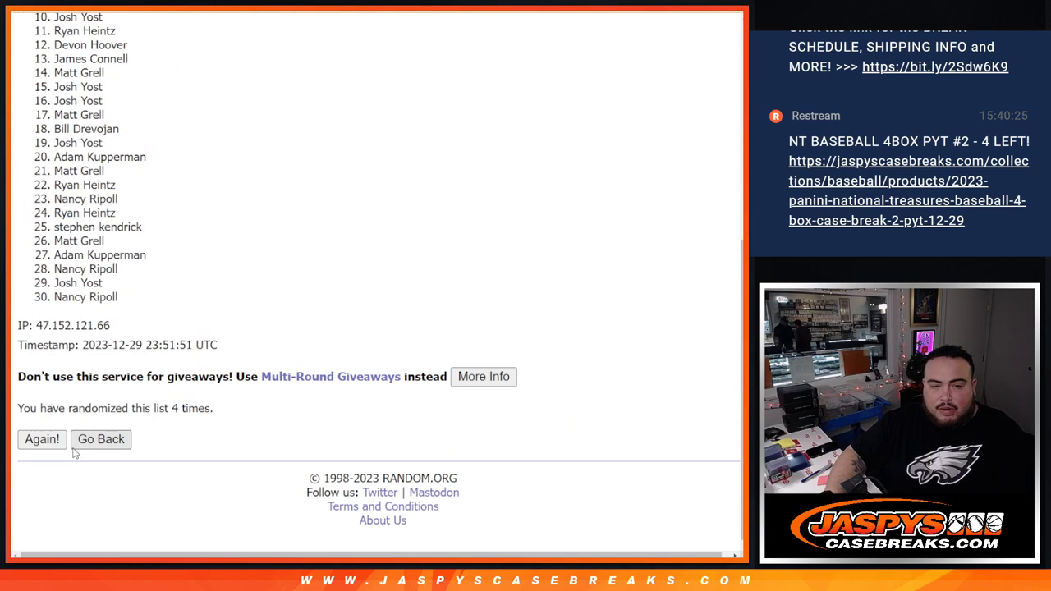
left_click(42, 439)
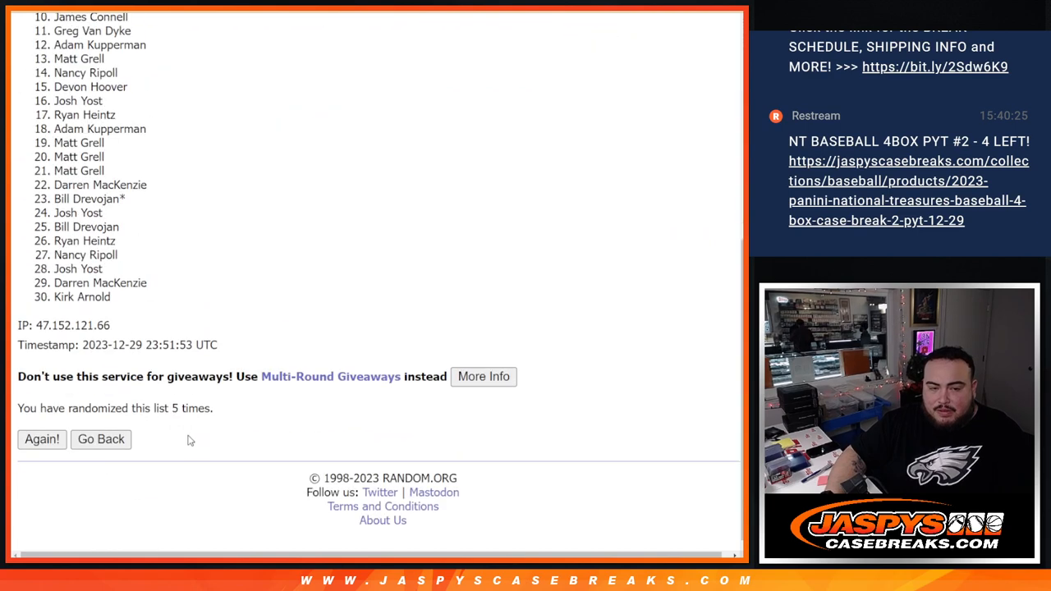